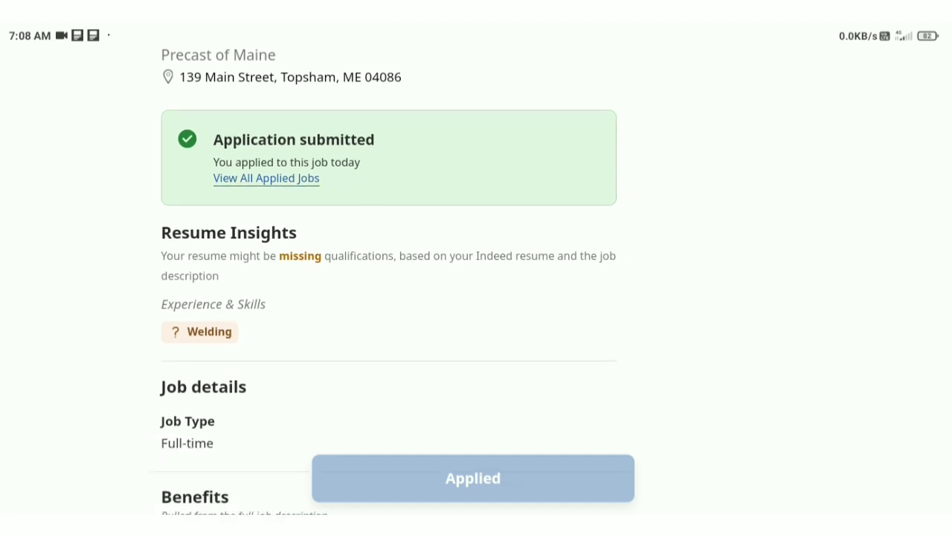
# Keep WNS Resume.docx as the attached resume and continue to step 2 of 5, the commute question.
pyautogui.scroll(-3)
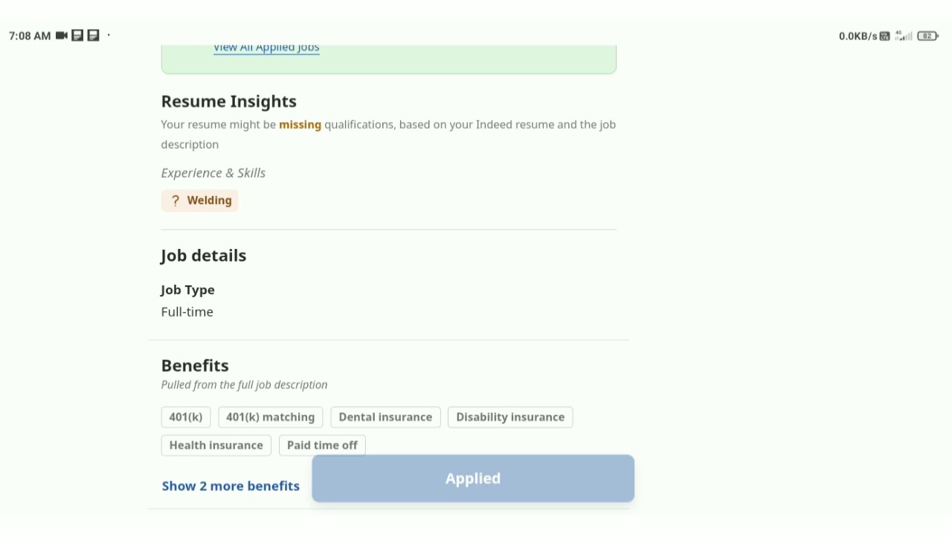
pyautogui.scroll(-3)
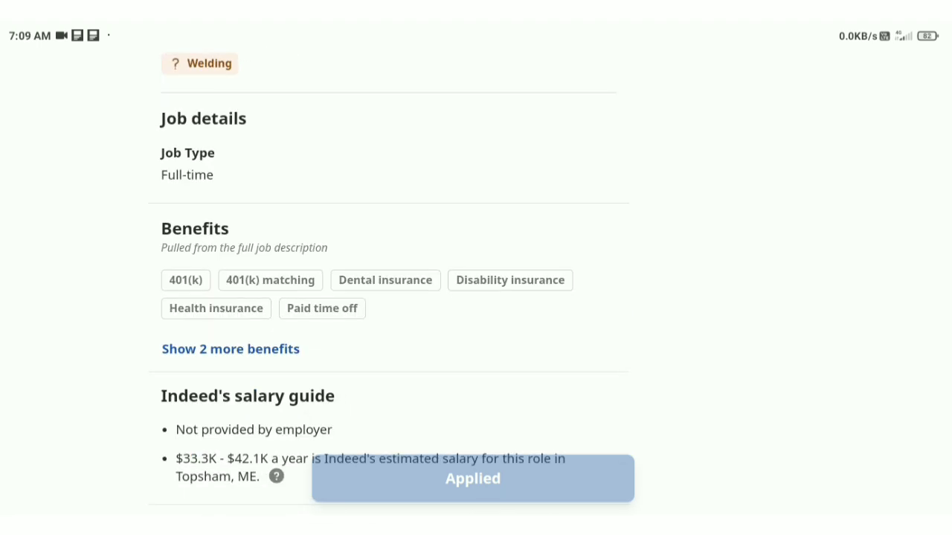
pyautogui.scroll(-3)
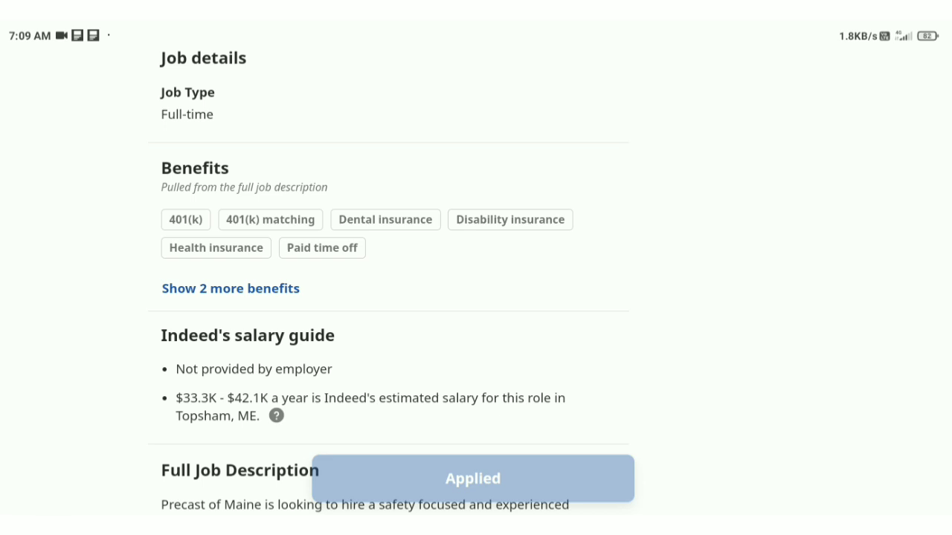
pyautogui.scroll(-3)
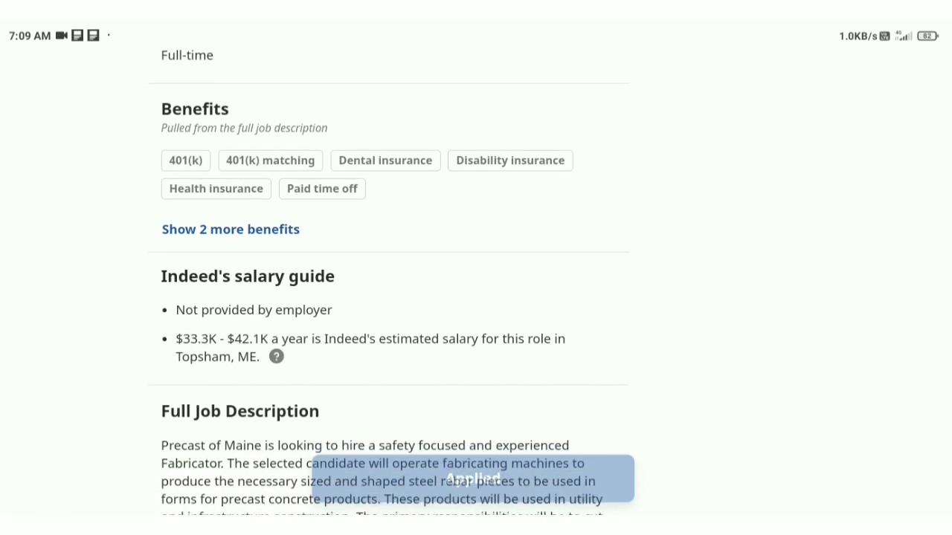
pyautogui.scroll(-3)
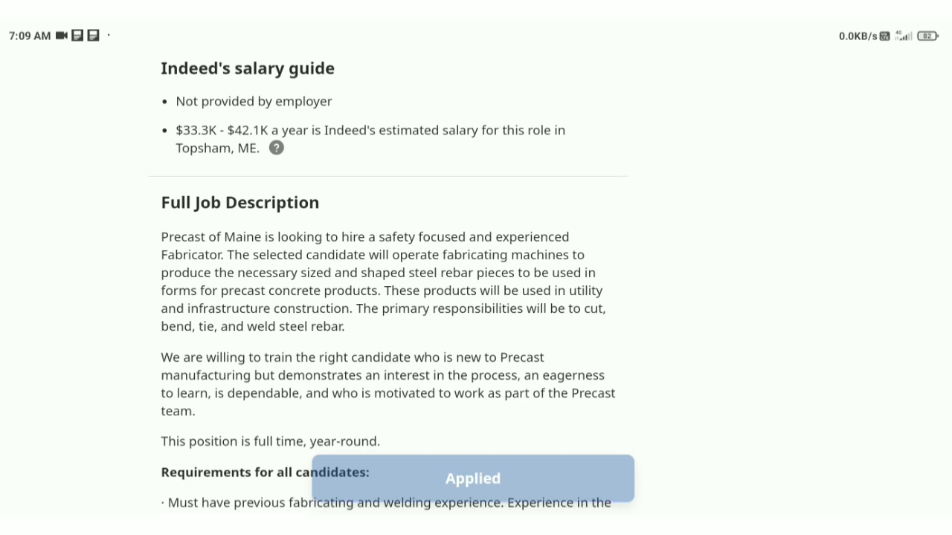
pyautogui.scroll(-3)
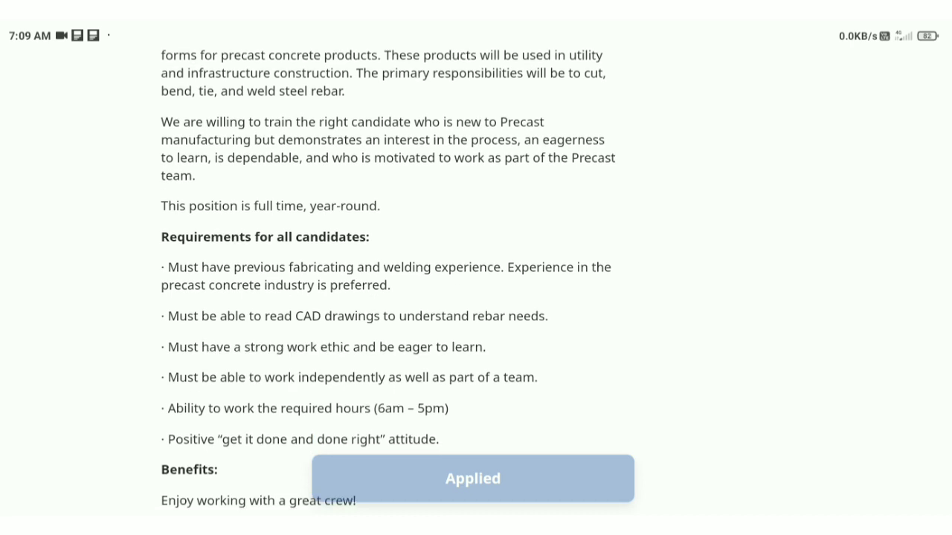
pyautogui.scroll(-3)
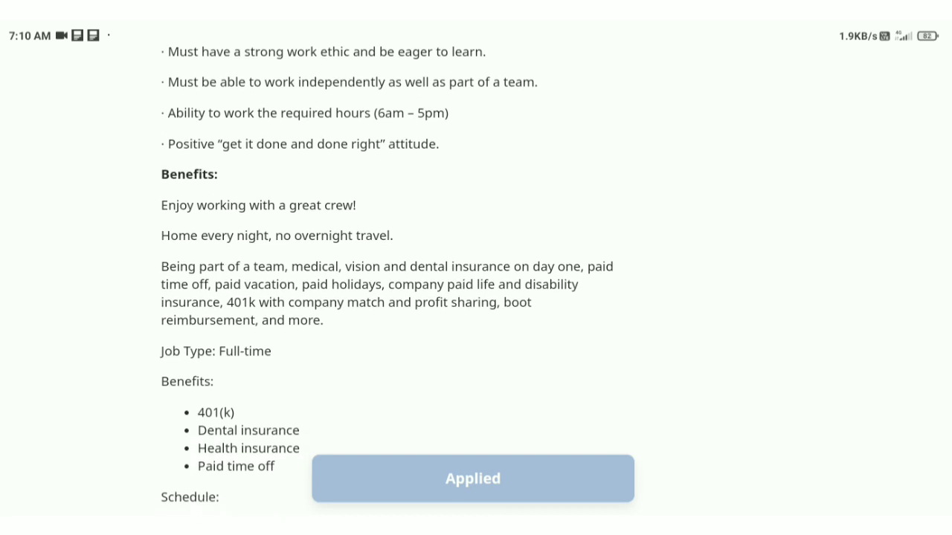
pyautogui.scroll(-3)
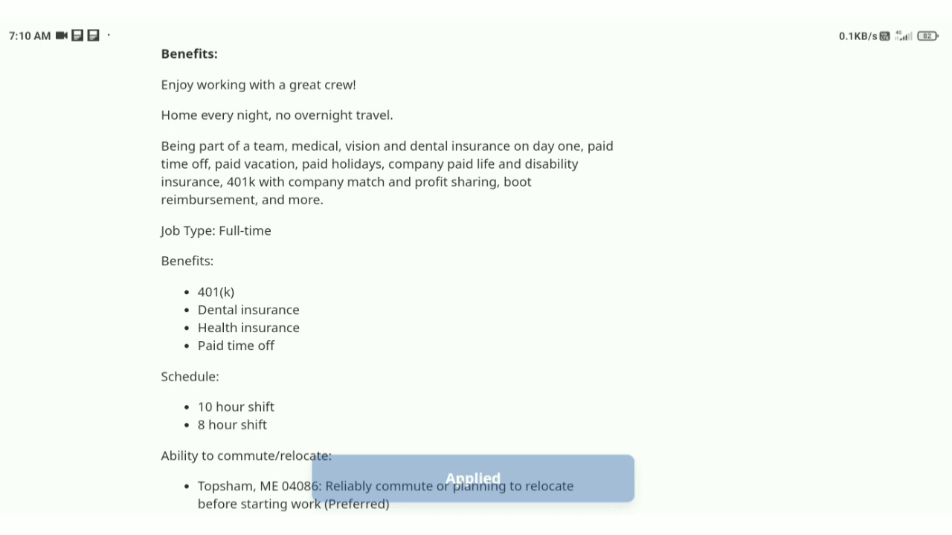
pyautogui.scroll(-3)
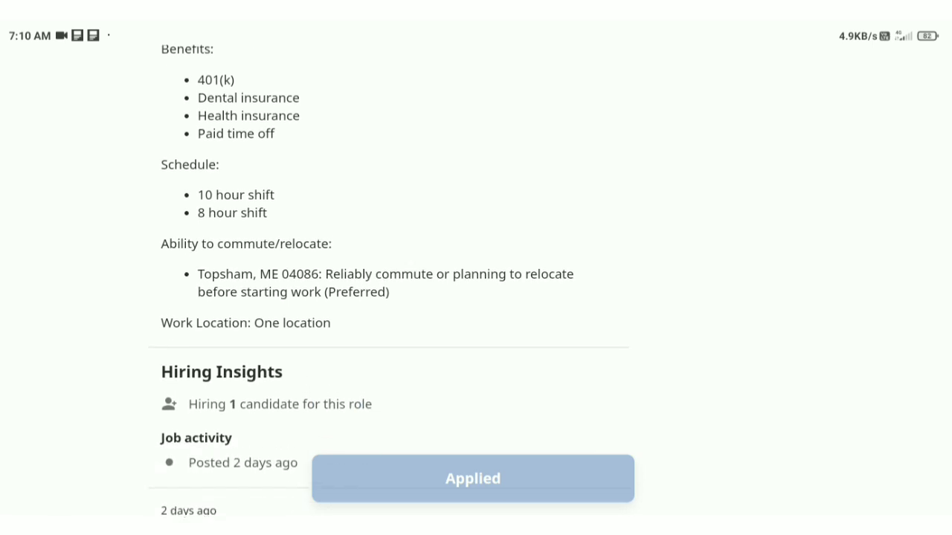
pyautogui.scroll(-3)
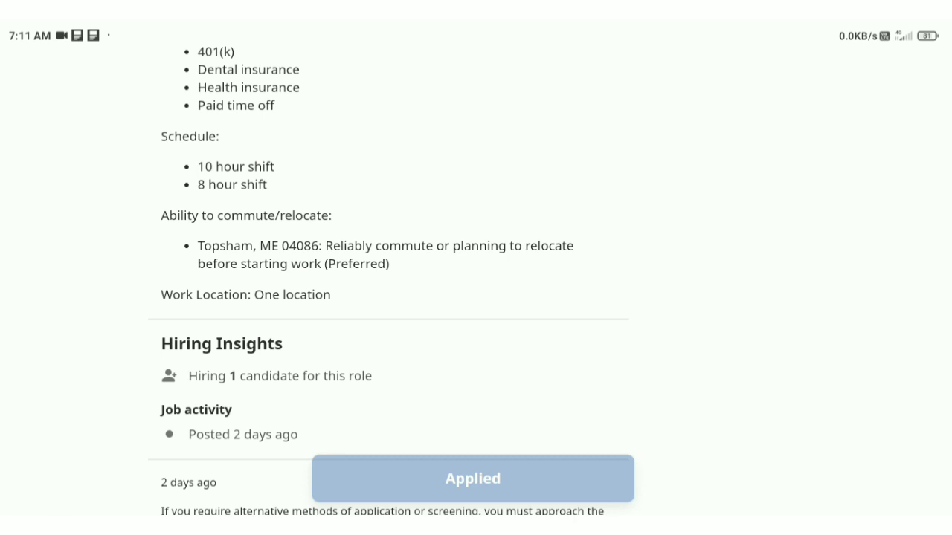
pyautogui.scroll(-3)
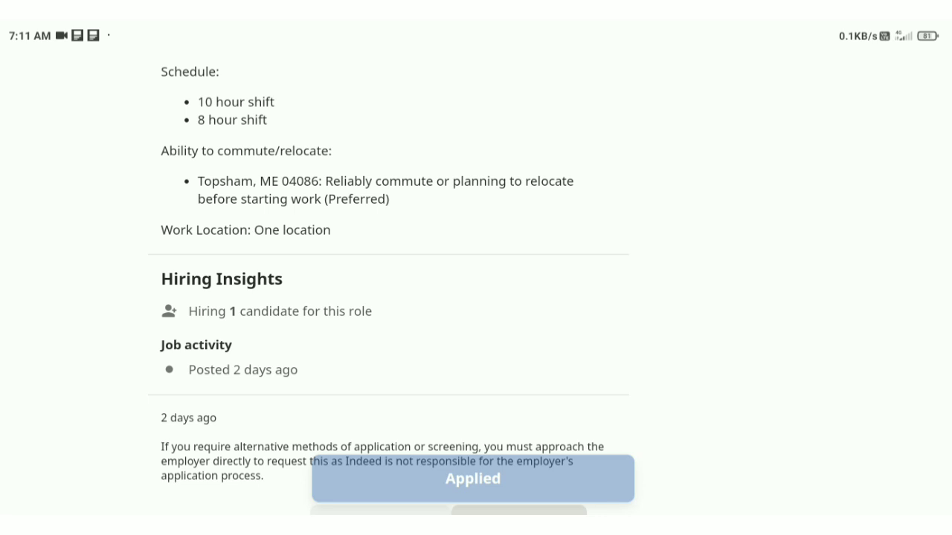
pyautogui.scroll(-3)
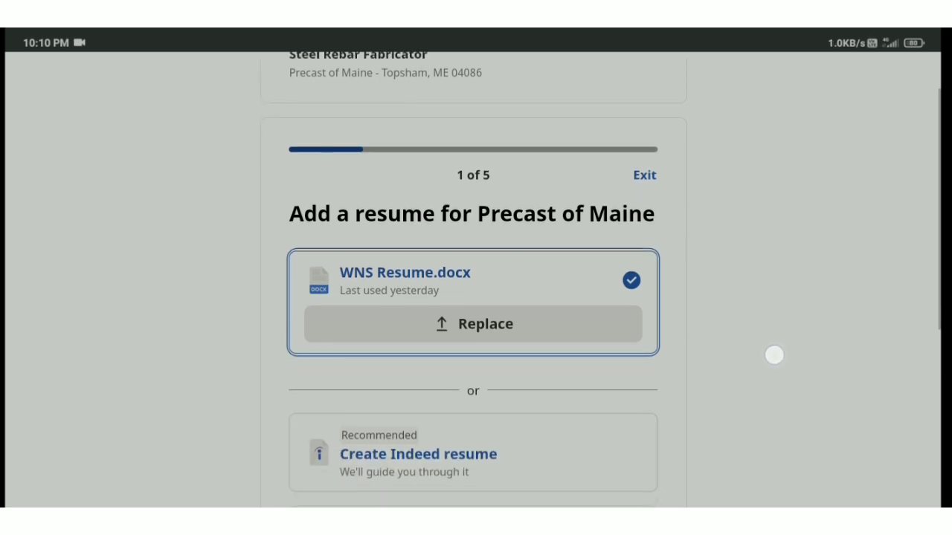
pyautogui.scroll(-3)
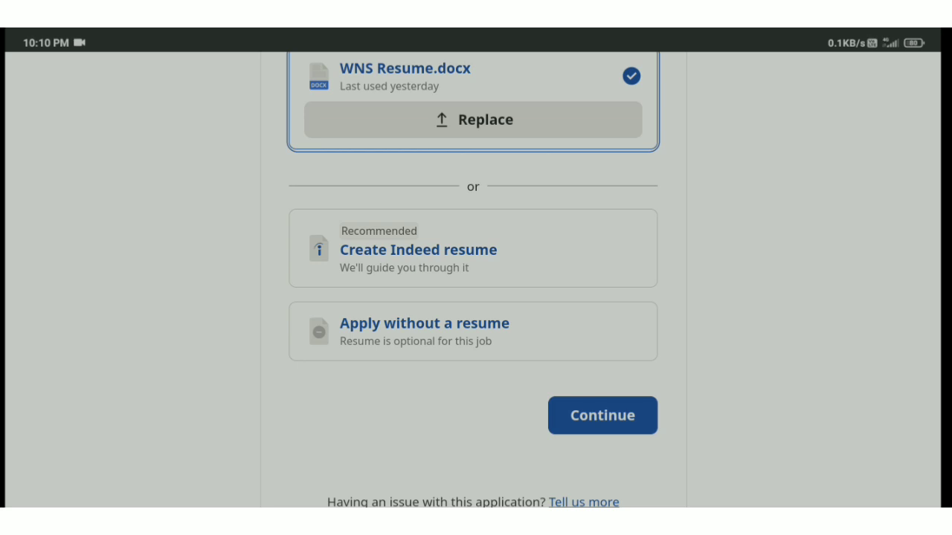
pyautogui.click(602, 415)
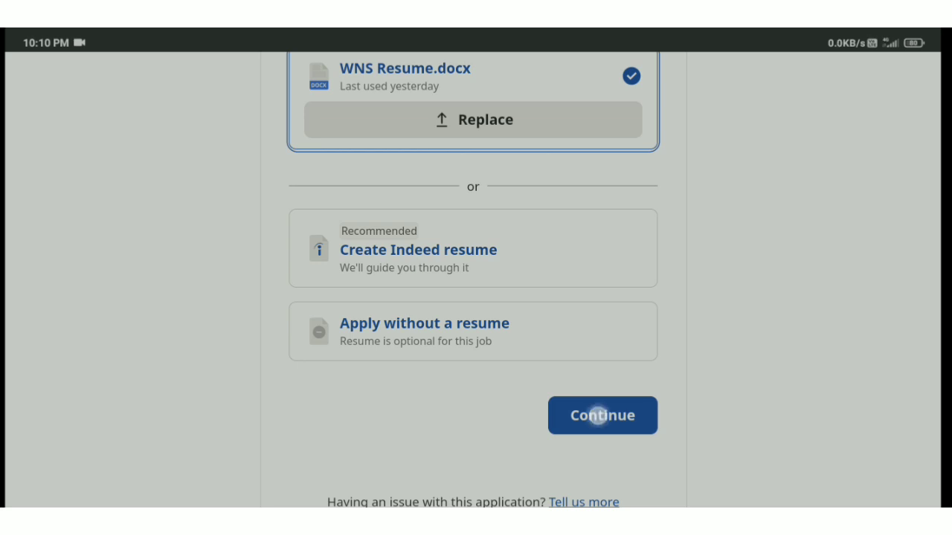
pyautogui.click(602, 415)
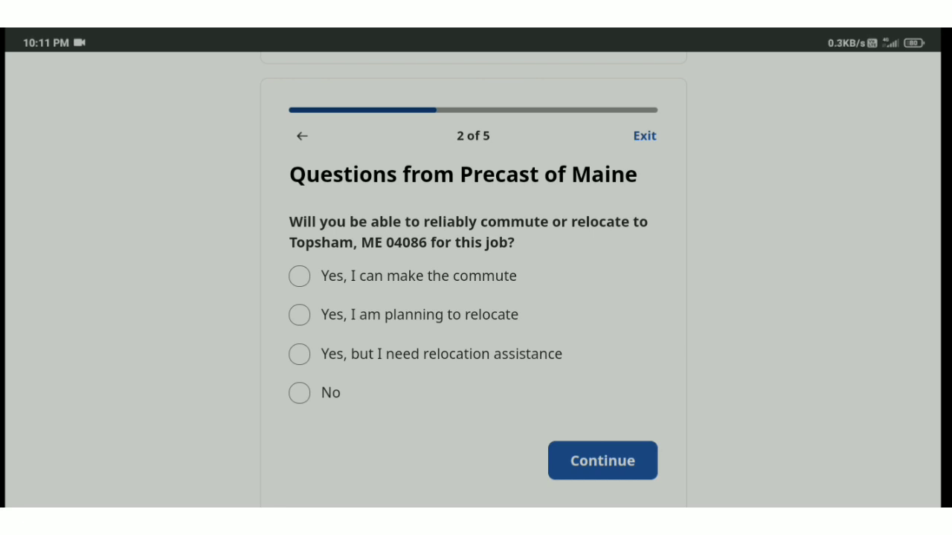
# Answer 'Yes, I can make the commute' to Topsham, ME and continue to the past-experience step.
pyautogui.click(299, 275)
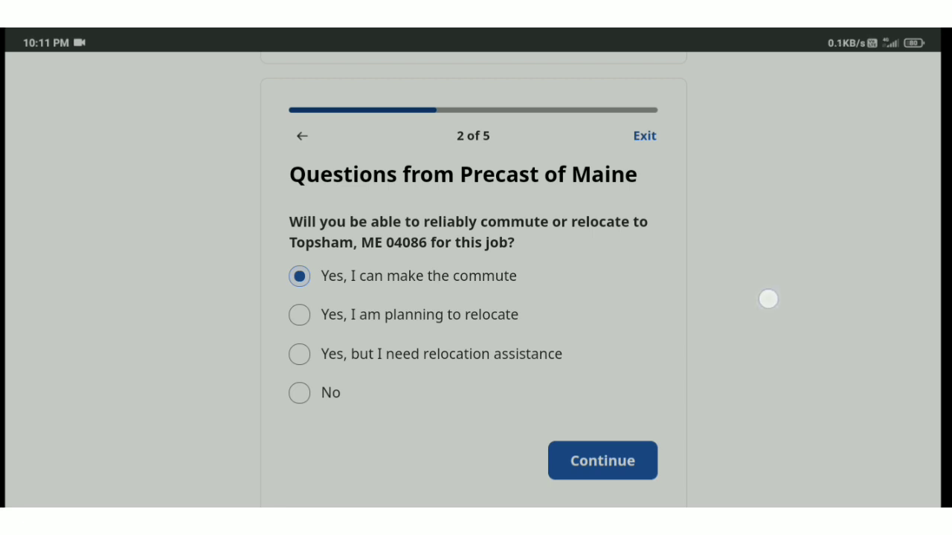
pyautogui.scroll(-3)
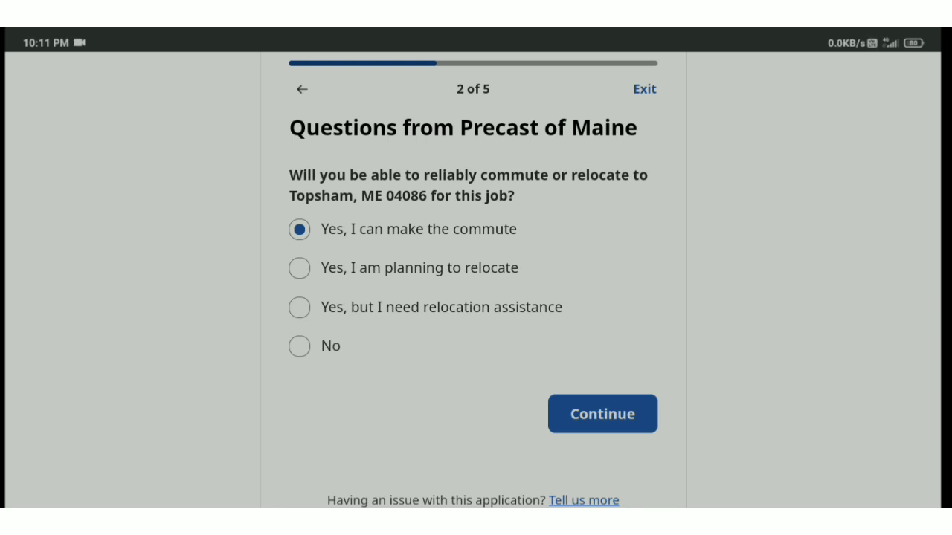
pyautogui.click(601, 413)
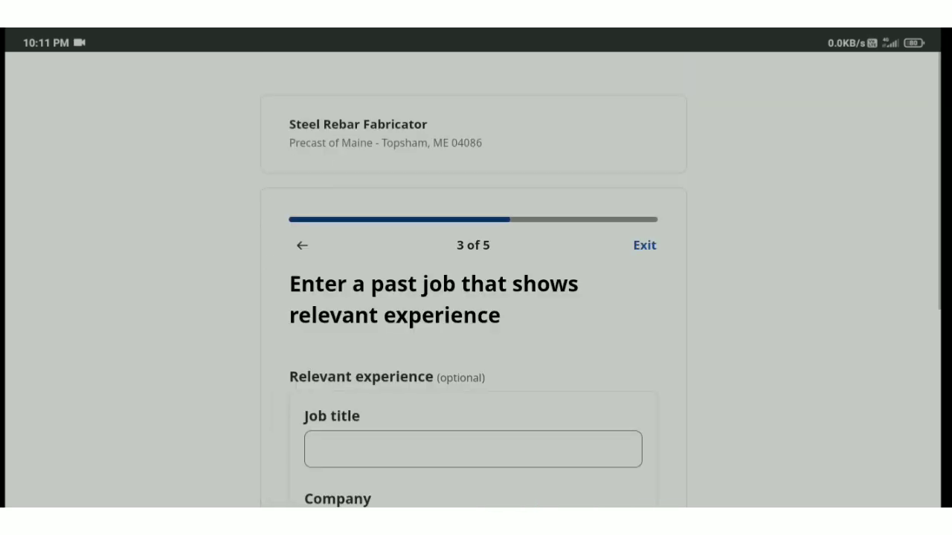
# Enter Bartender at BastaCompany.us as relevant past experience and continue to supporting documents.
pyautogui.scroll(-3)
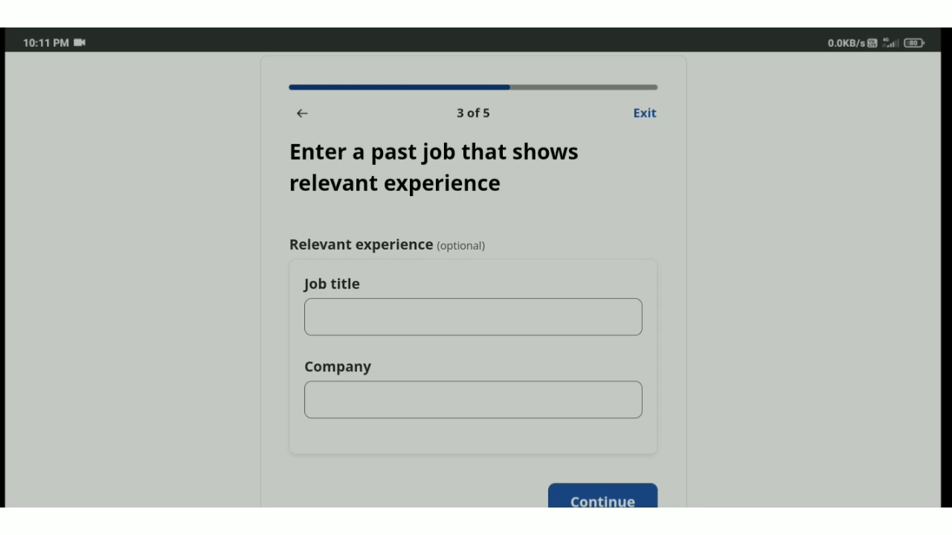
pyautogui.click(473, 317)
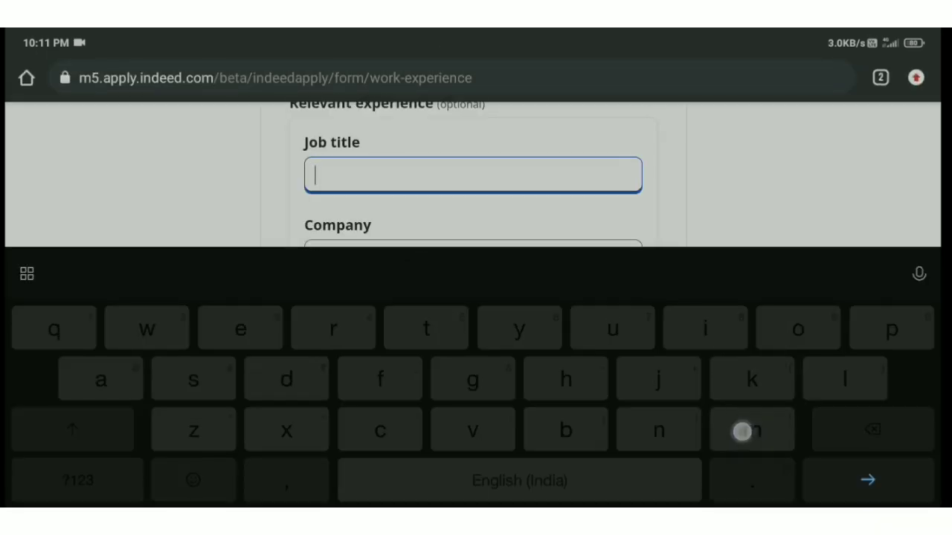
pyautogui.write('M')
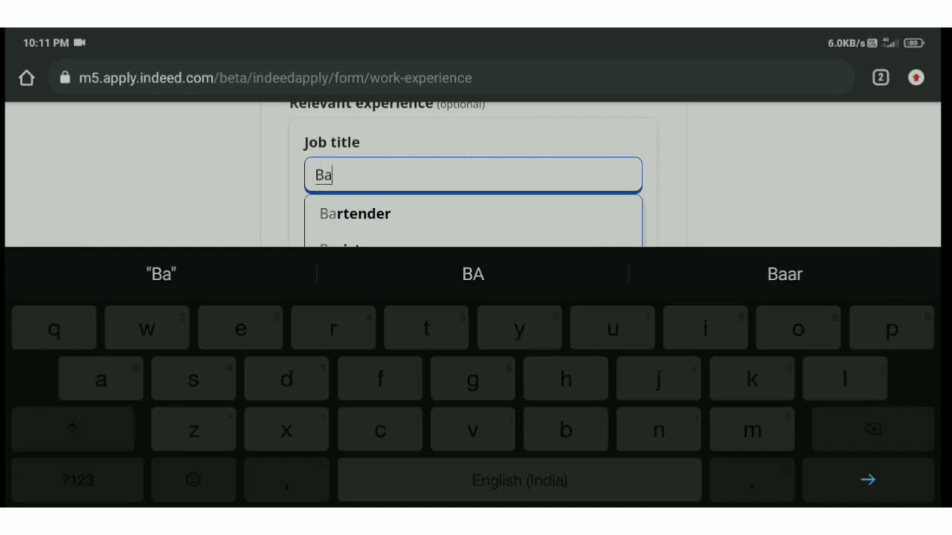
pyautogui.click(353, 214)
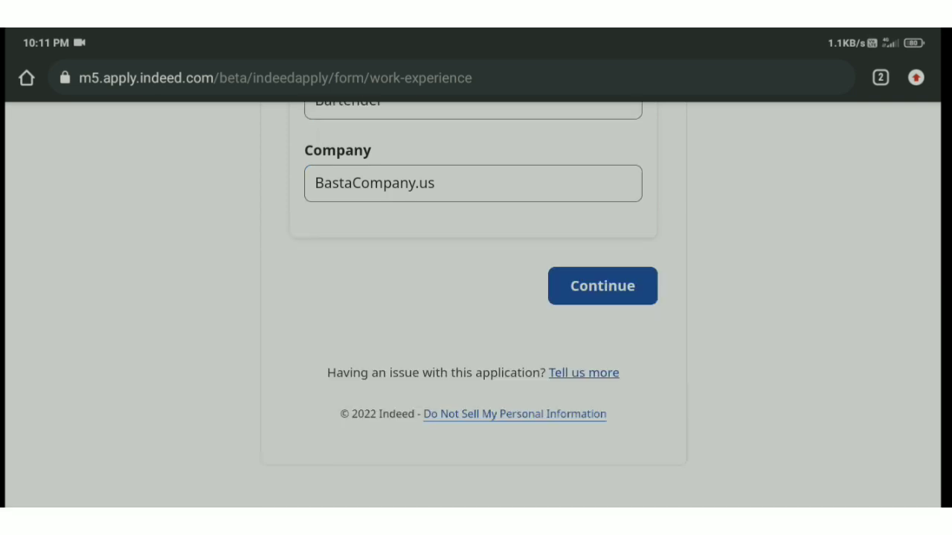
pyautogui.scroll(-3)
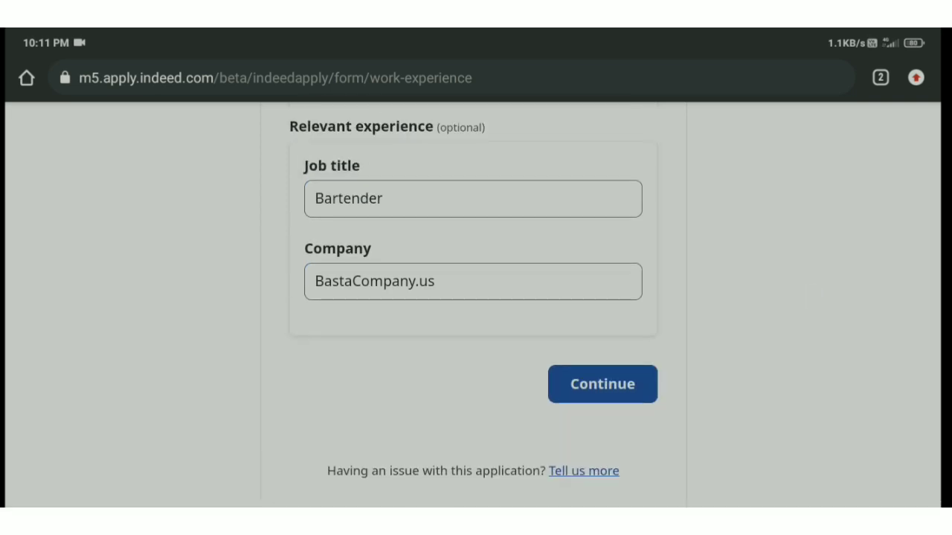
pyautogui.click(600, 384)
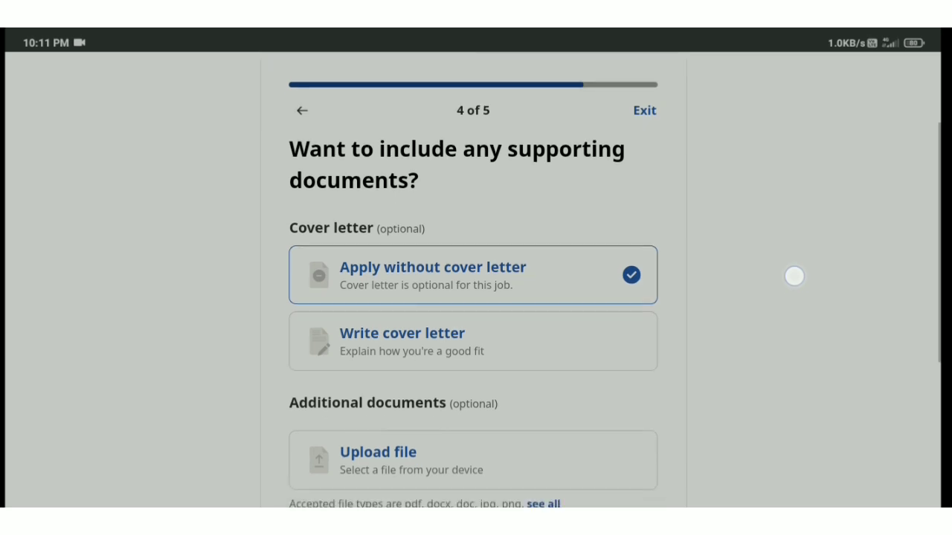
# Proceed with 'Apply without cover letter' and no extra documents to the step 5 of 5 review page.
pyautogui.scroll(-3)
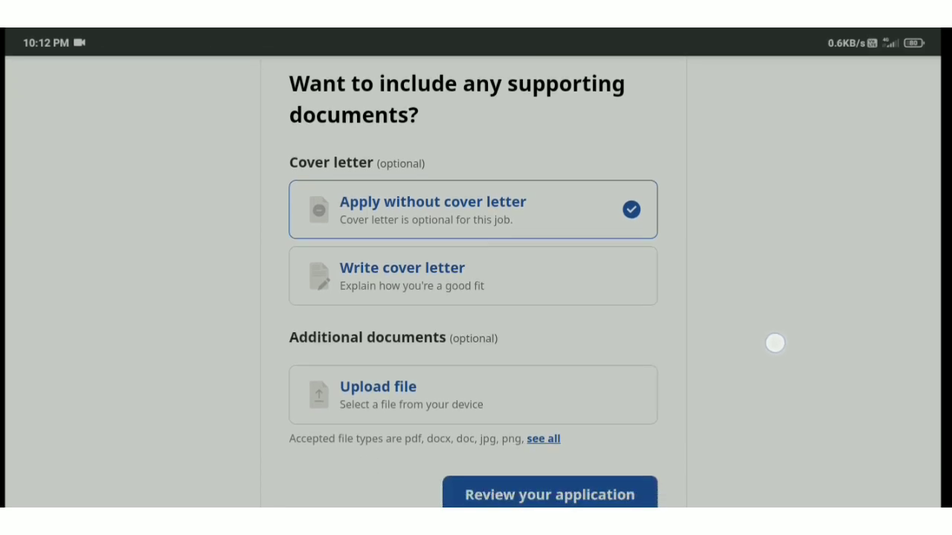
pyautogui.scroll(-3)
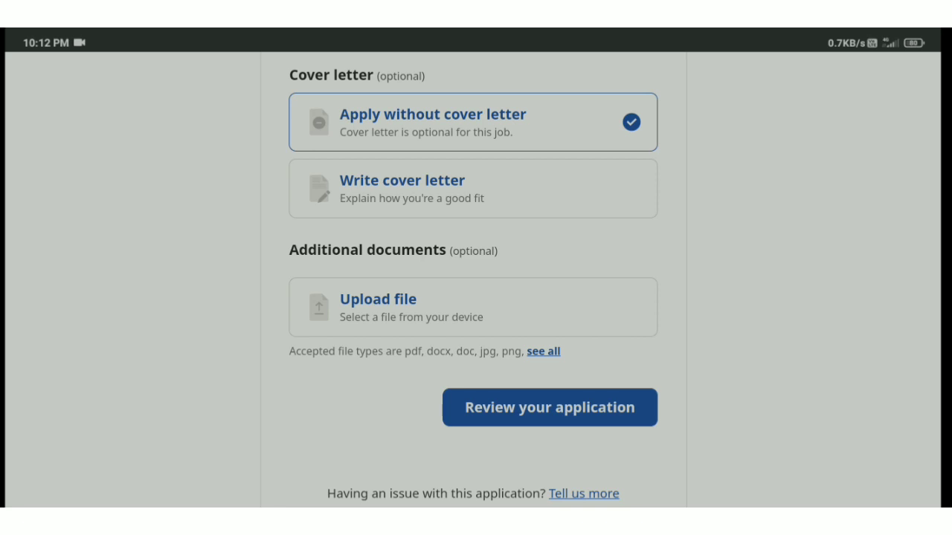
pyautogui.click(549, 407)
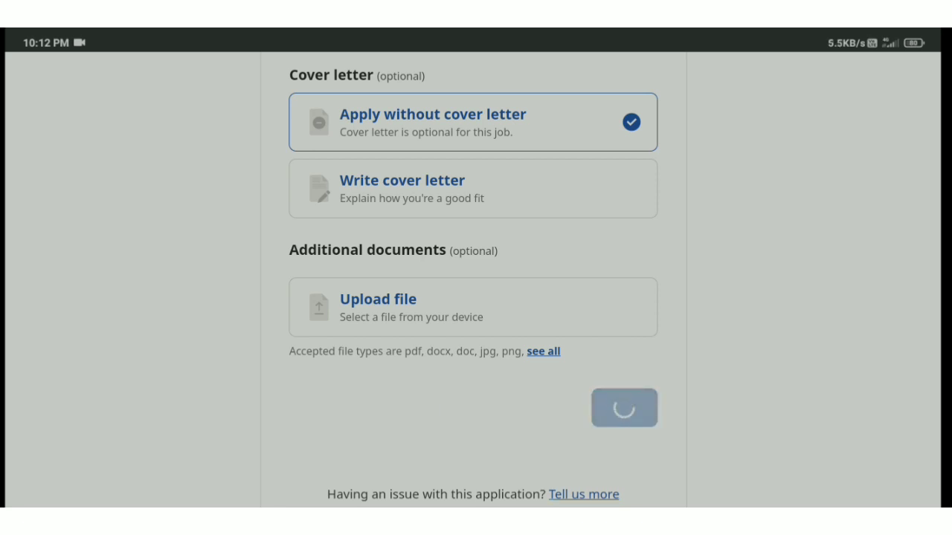
pyautogui.click(623, 407)
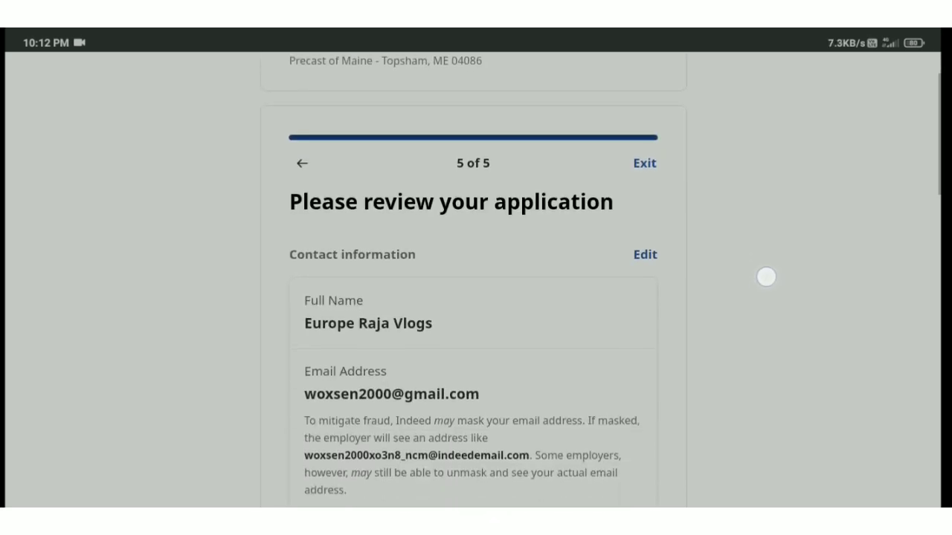
# Review the application details and submit it to Precast of Maine, reaching the submitted confirmation.
pyautogui.scroll(-3)
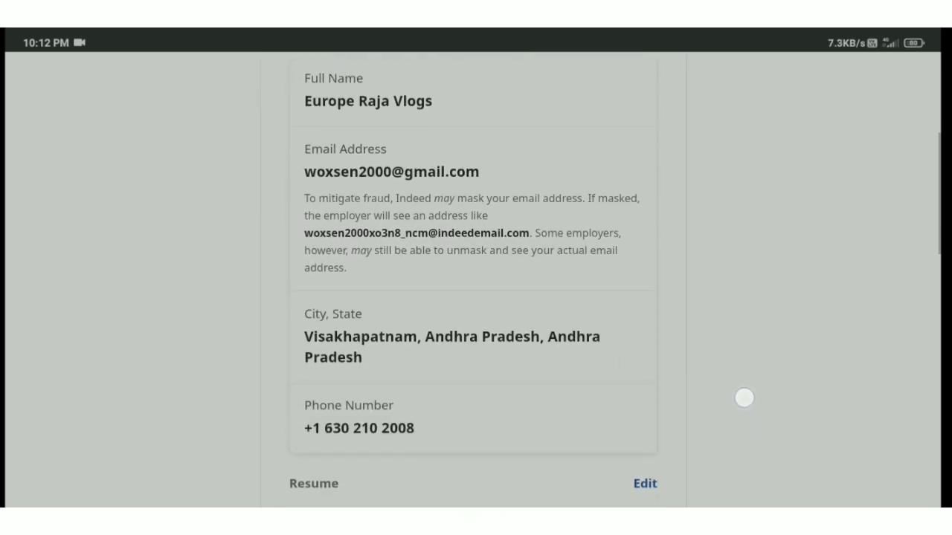
pyautogui.scroll(-3)
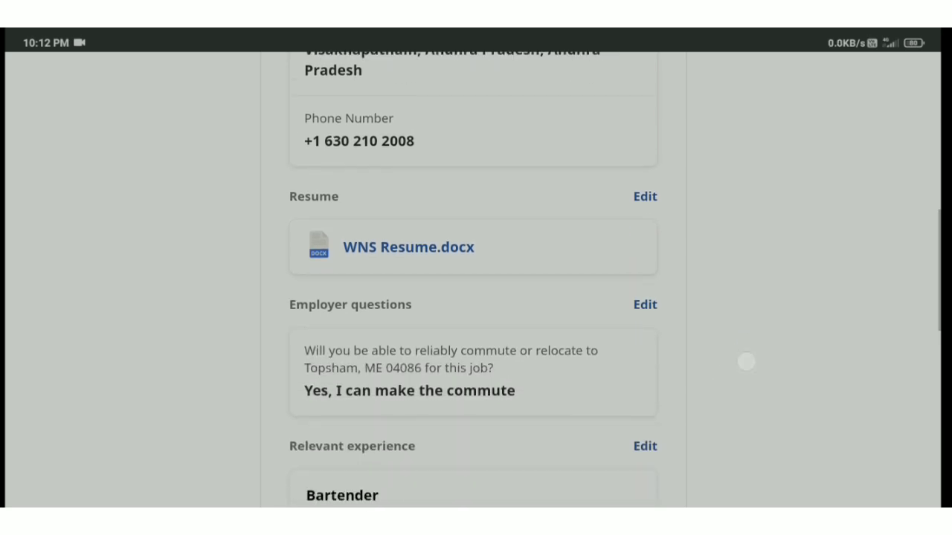
pyautogui.scroll(-3)
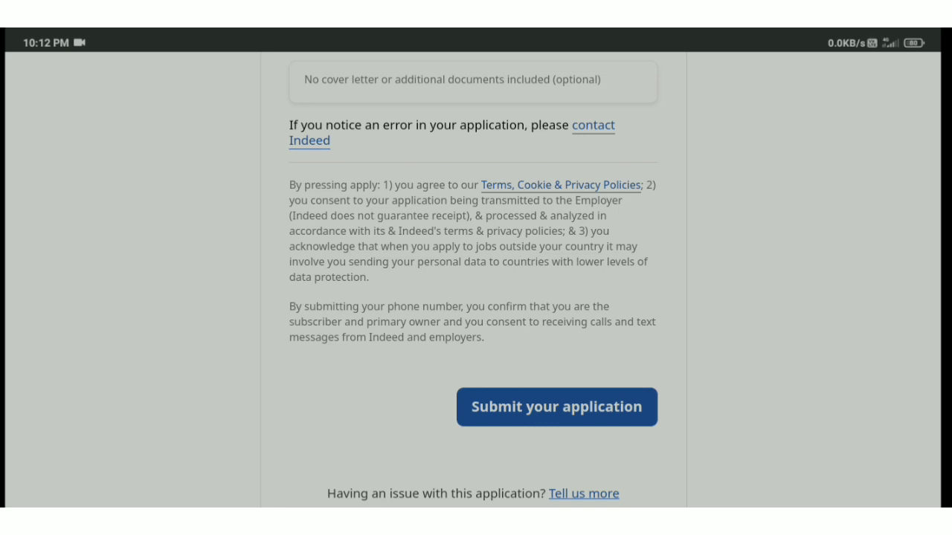
pyautogui.click(556, 407)
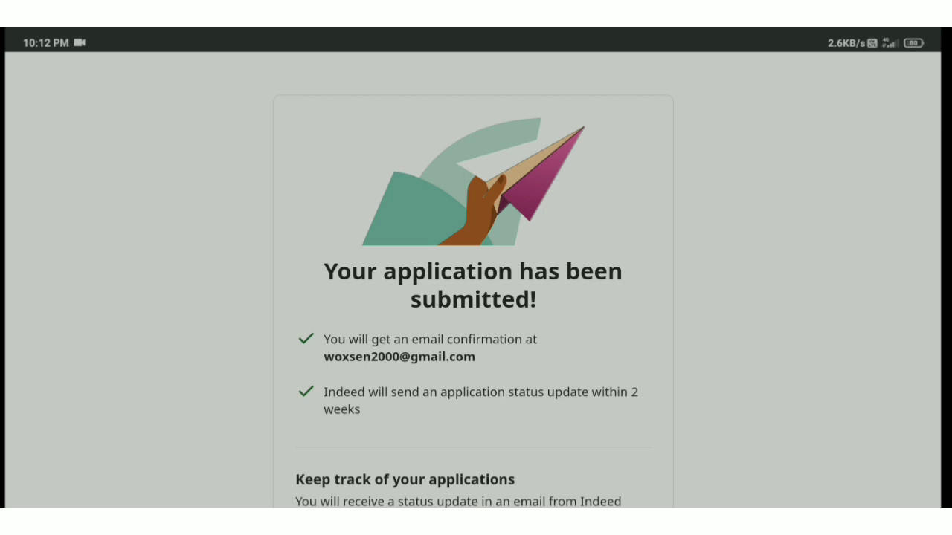
pyautogui.scroll(-3)
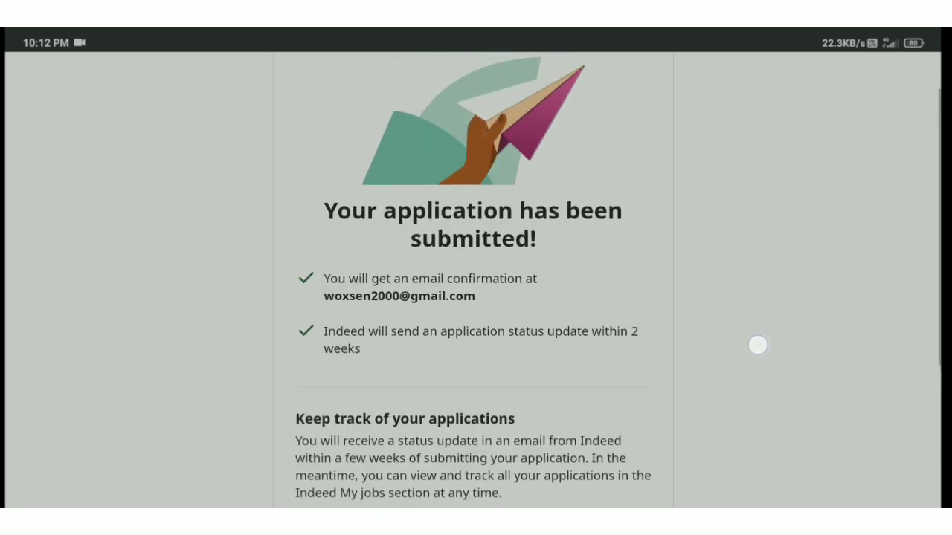